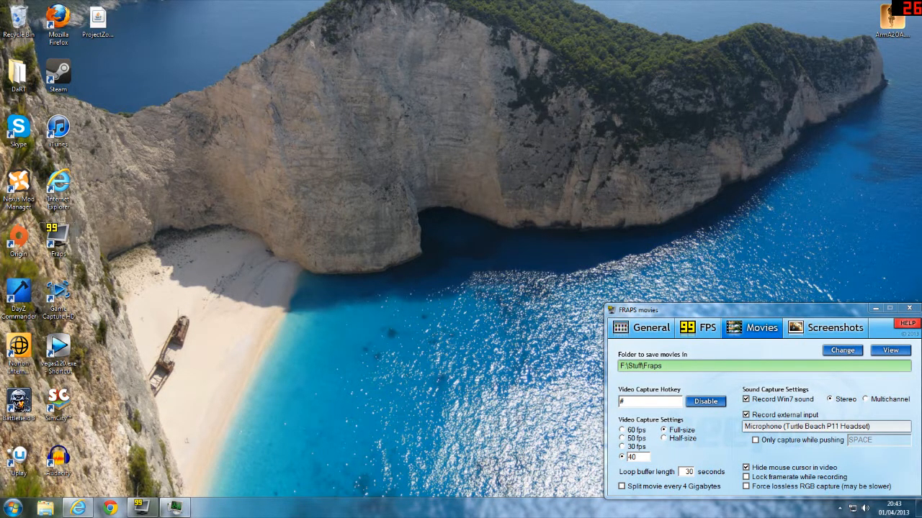
Step: Launch Vegas Pro 12.0 from the desktop shortcut with the BF3.veg project
left_click(13, 507)
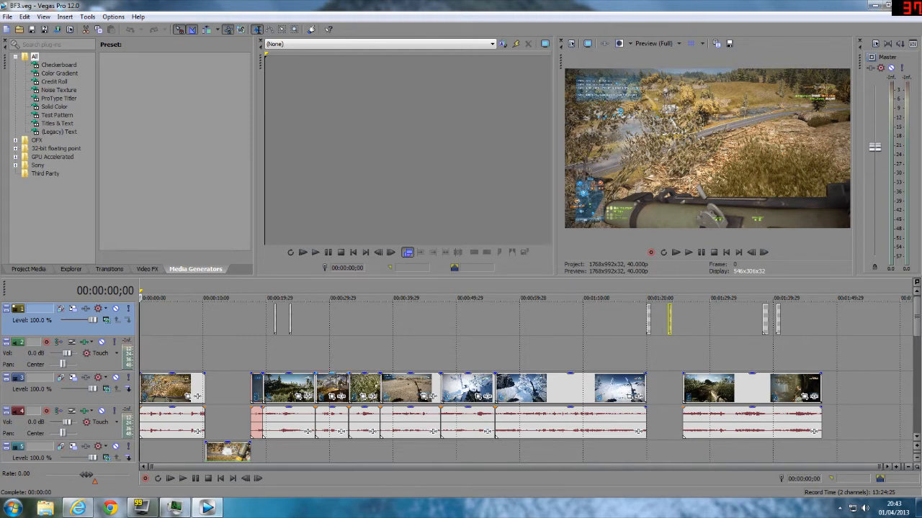
Step: Render the project as 6 Mbps HD 720-30p Windows Media Video to test.wmv
left_click(7, 17)
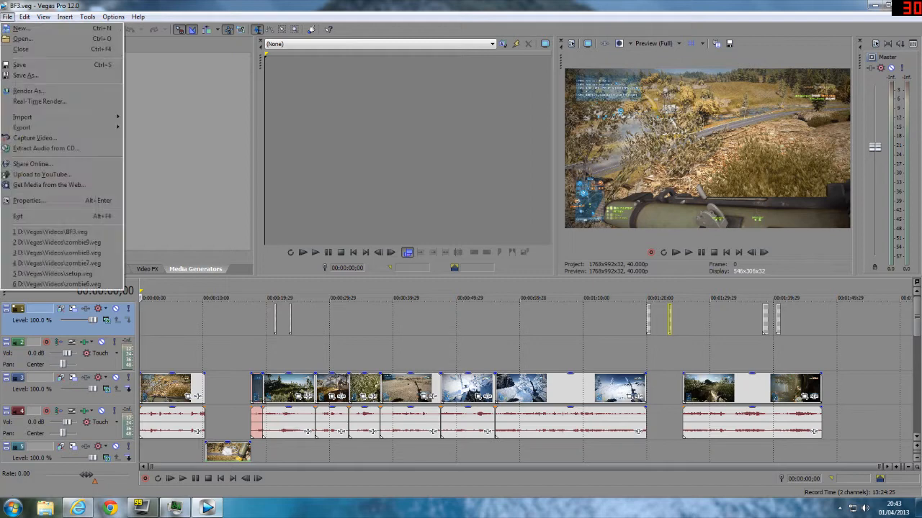
left_click(30, 91)
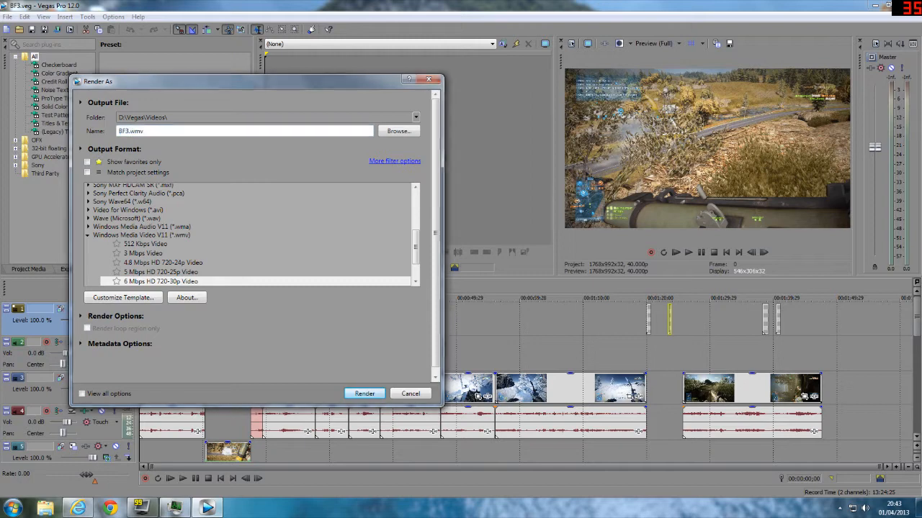
left_click(364, 393)
type("test")
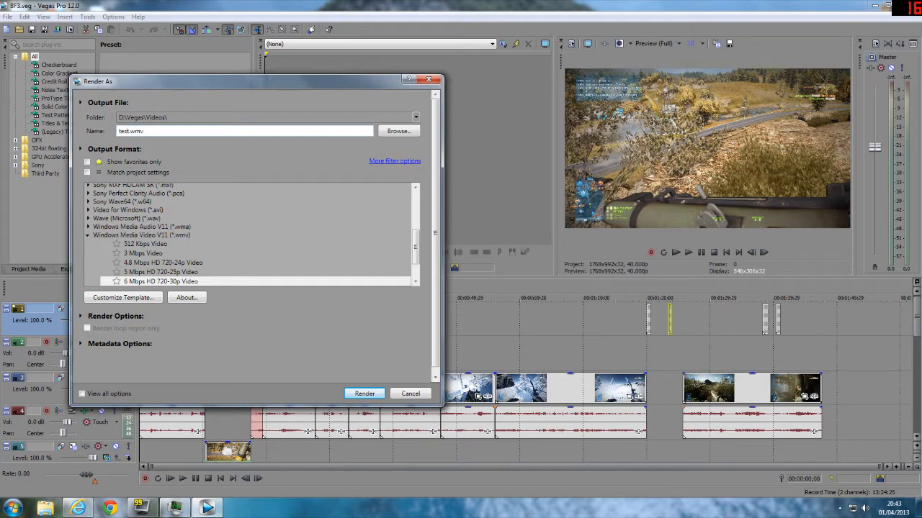
left_click(364, 393)
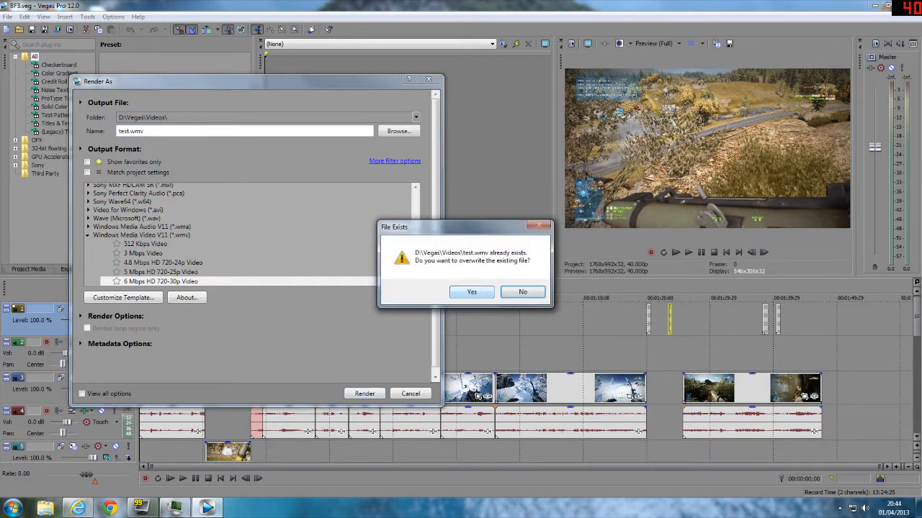
Step: Overwrite the existing test.wmv and let the render run
left_click(471, 291)
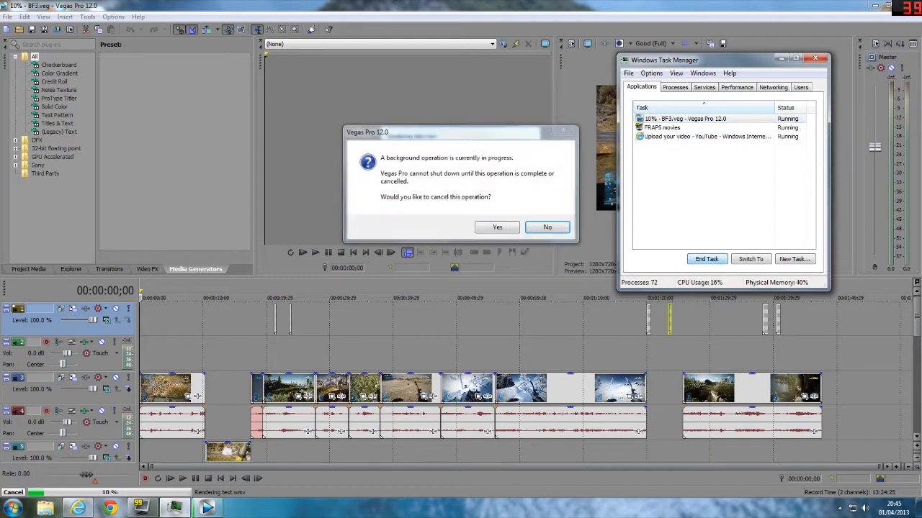
Step: End the frozen Vegas task, close Task Manager, and relaunch Vegas with BF3.veg
left_click(496, 227)
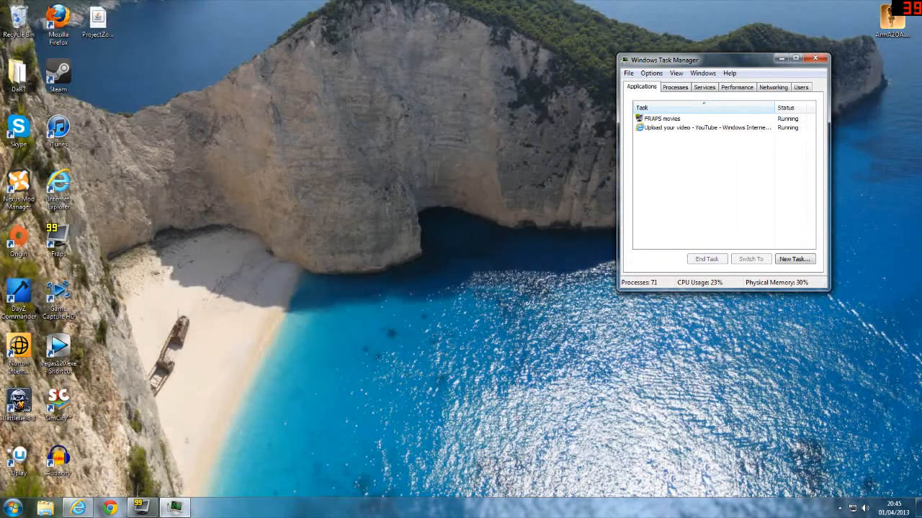
left_click(823, 59)
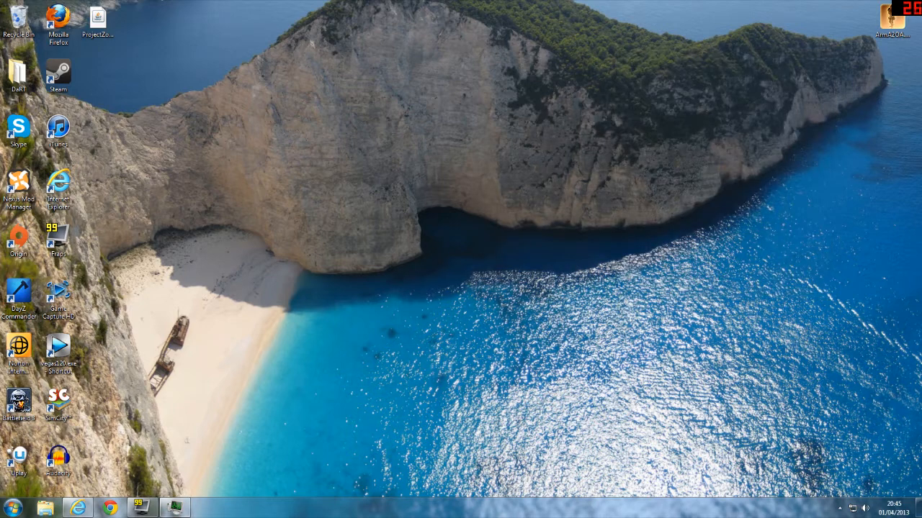
left_click(11, 507)
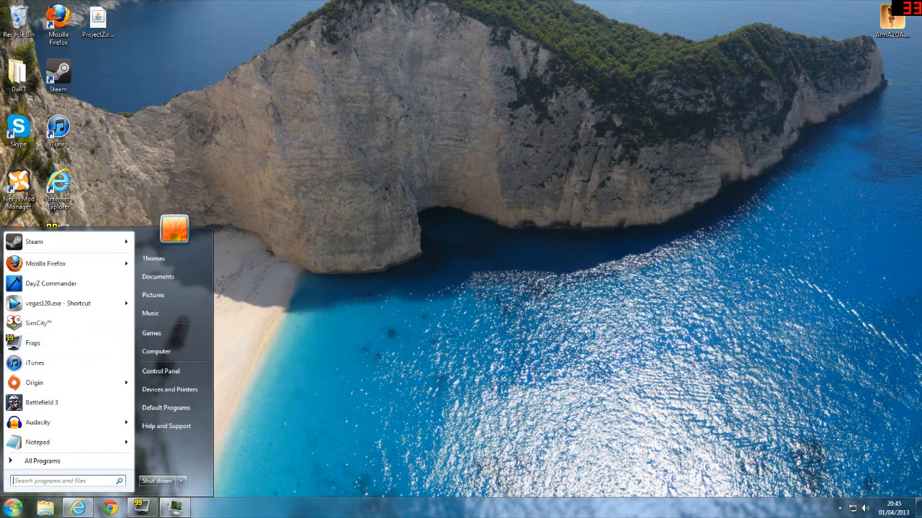
mouse_move(58, 303)
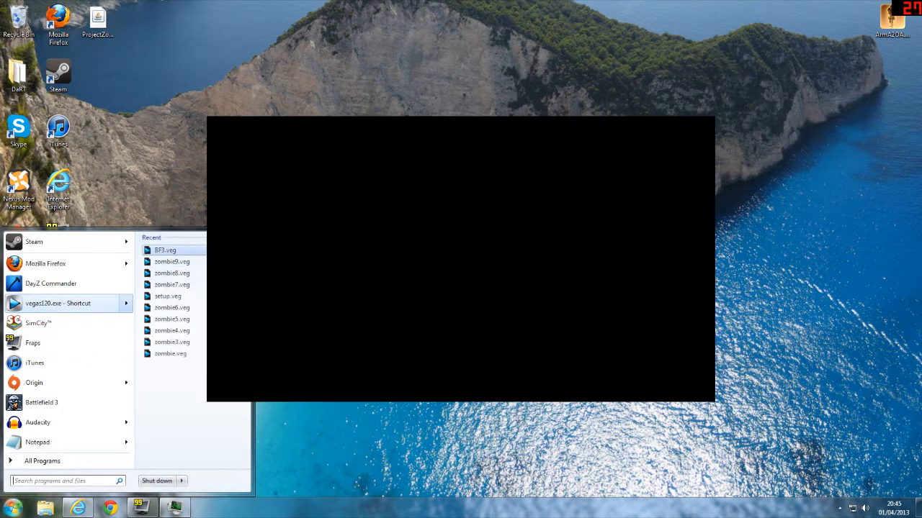
left_click(165, 250)
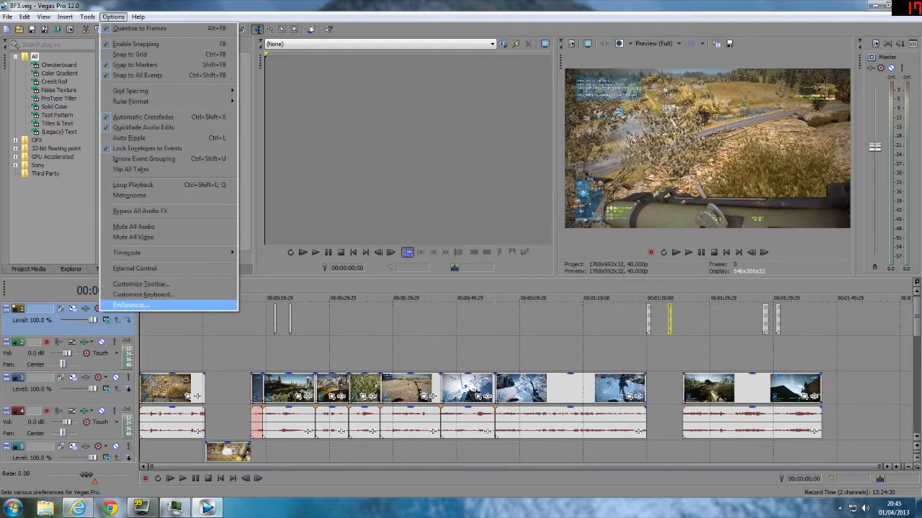
Step: Set GPU acceleration of video processing to Off in Preferences, apply, and acknowledge the restart
left_click(131, 304)
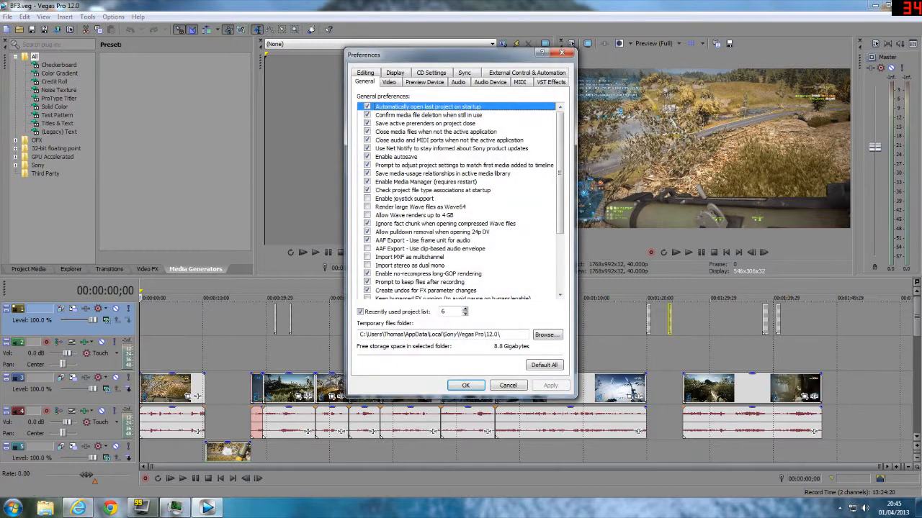
left_click(388, 82)
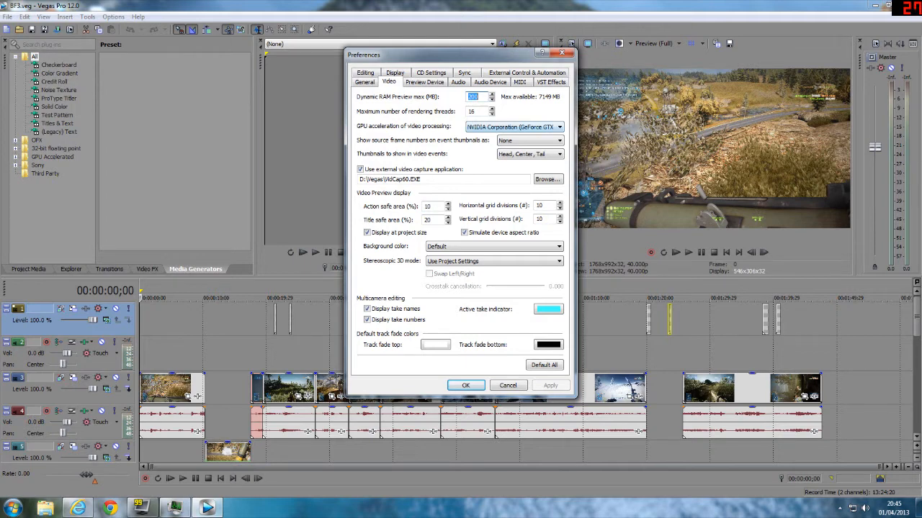
left_click(558, 126)
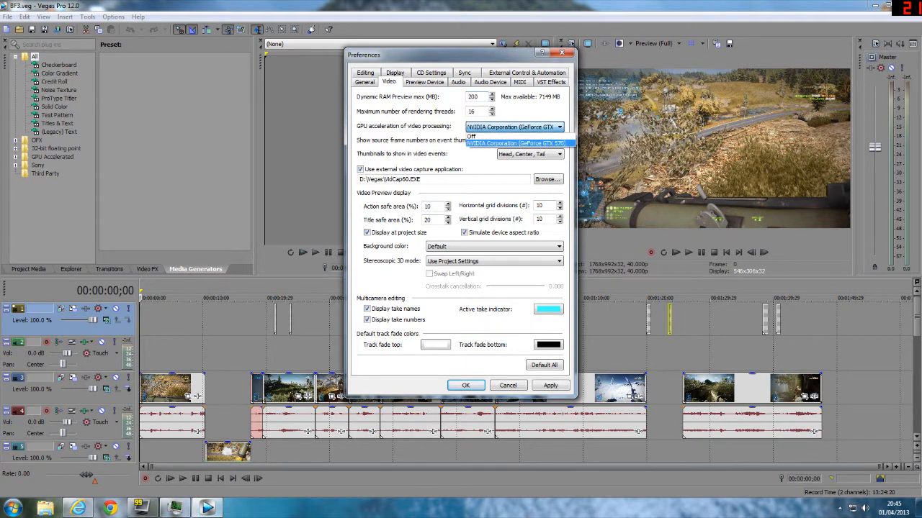
left_click(472, 136)
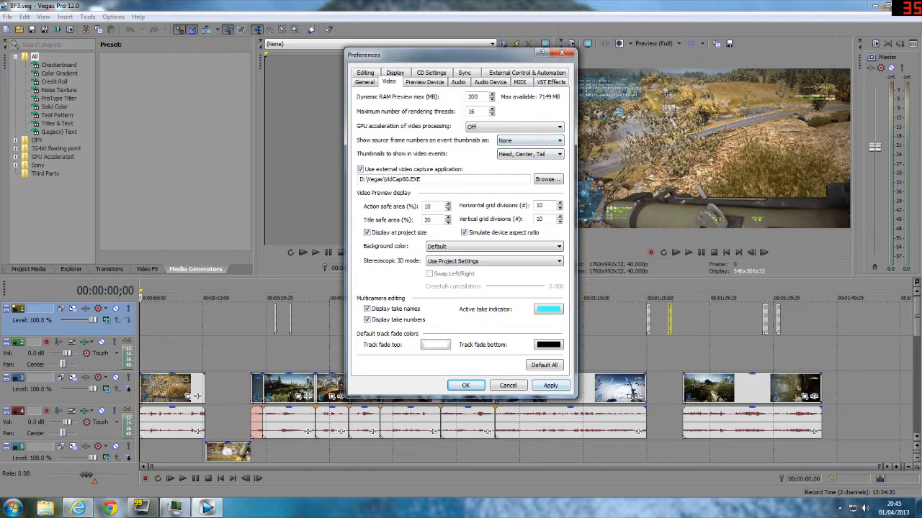
left_click(549, 385)
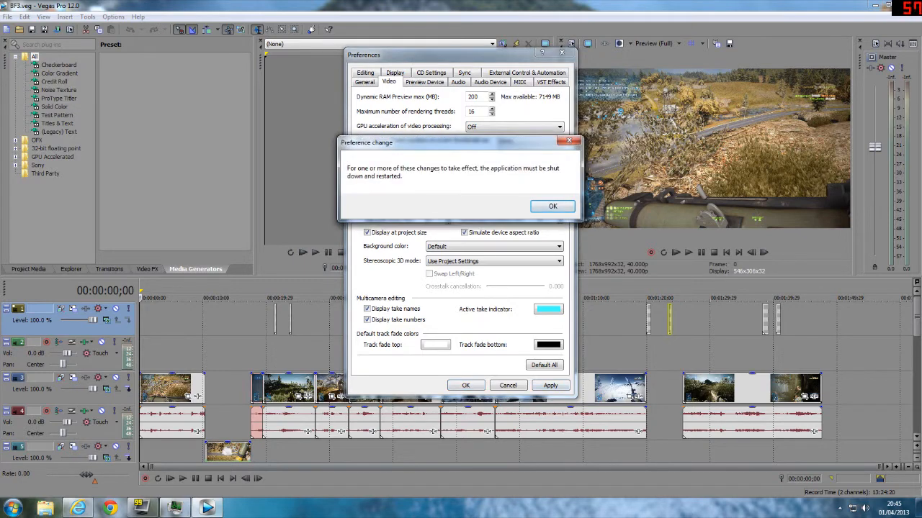
left_click(552, 206)
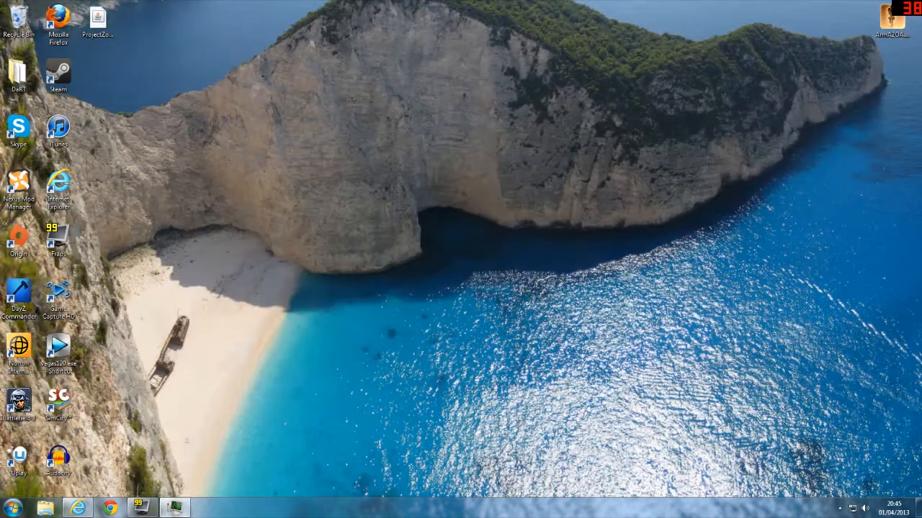
Step: Relaunch Vegas with the recent BF3.veg project and open Render As
left_click(18, 508)
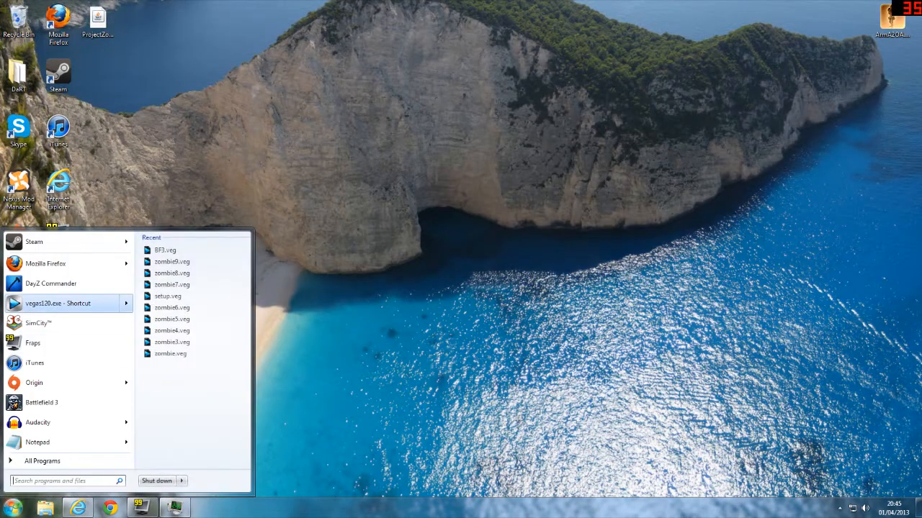
left_click(165, 249)
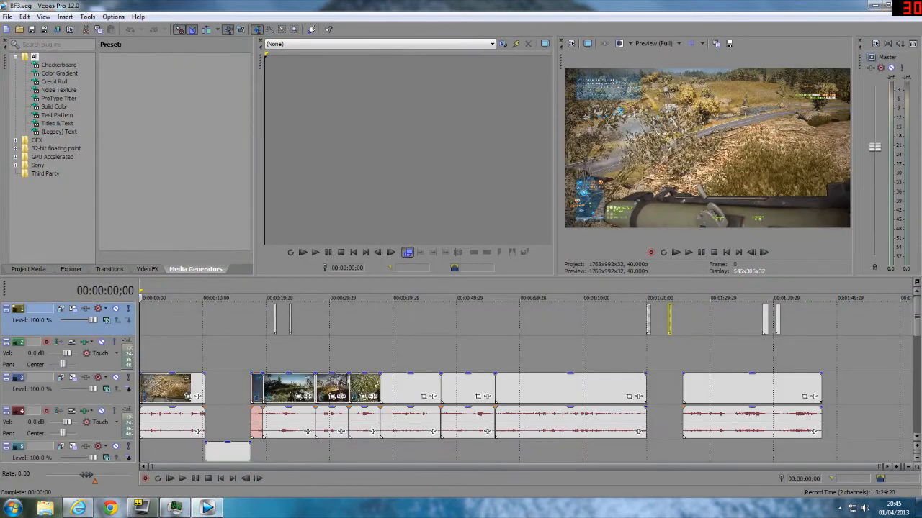
left_click(8, 16)
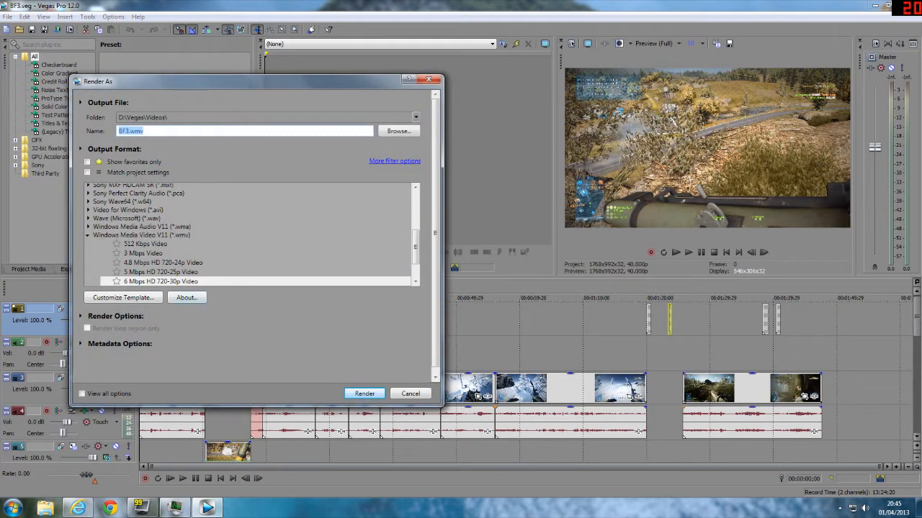
Step: Render to test.wmv instead of BF3.wmv, then cancel at 16% and close the progress window
left_click(364, 393)
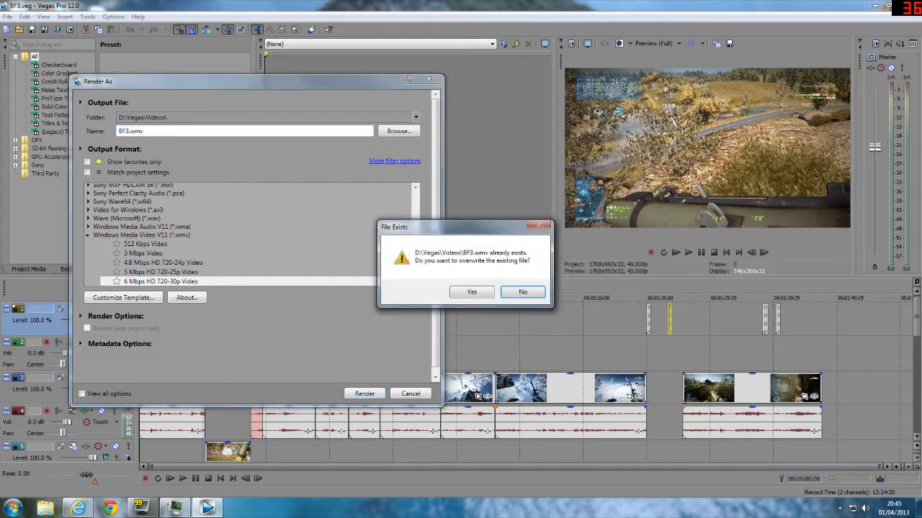
left_click(522, 292)
type("test")
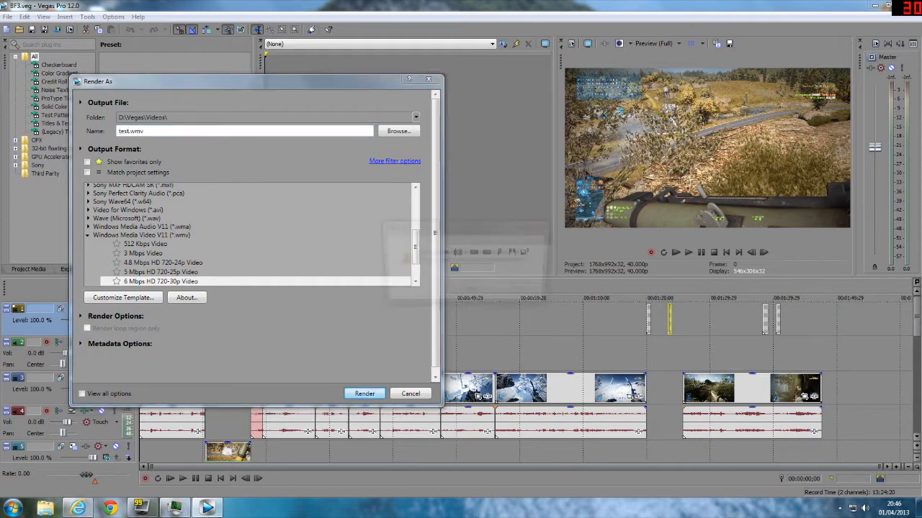
left_click(364, 393)
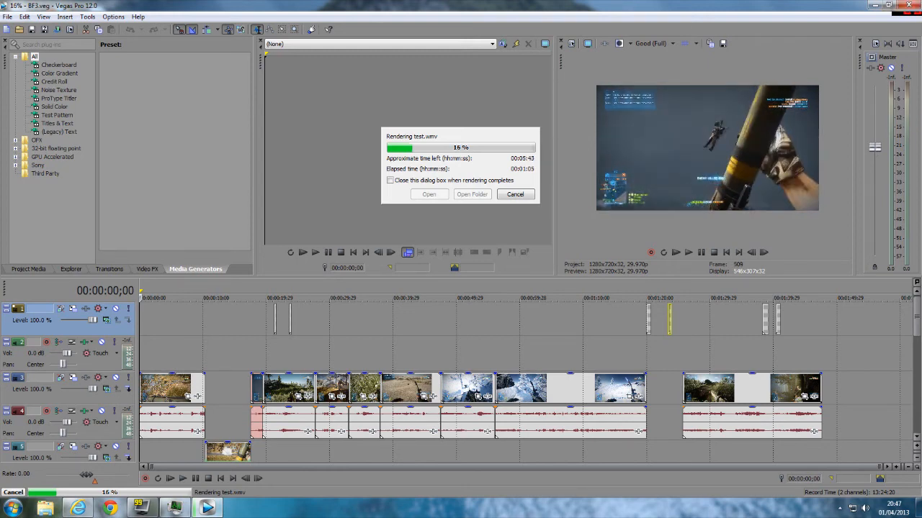
left_click(515, 194)
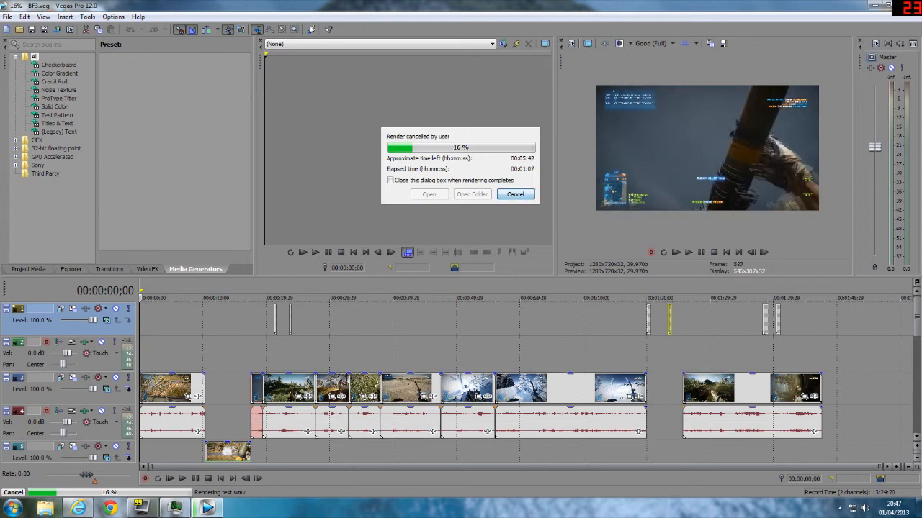
left_click(514, 194)
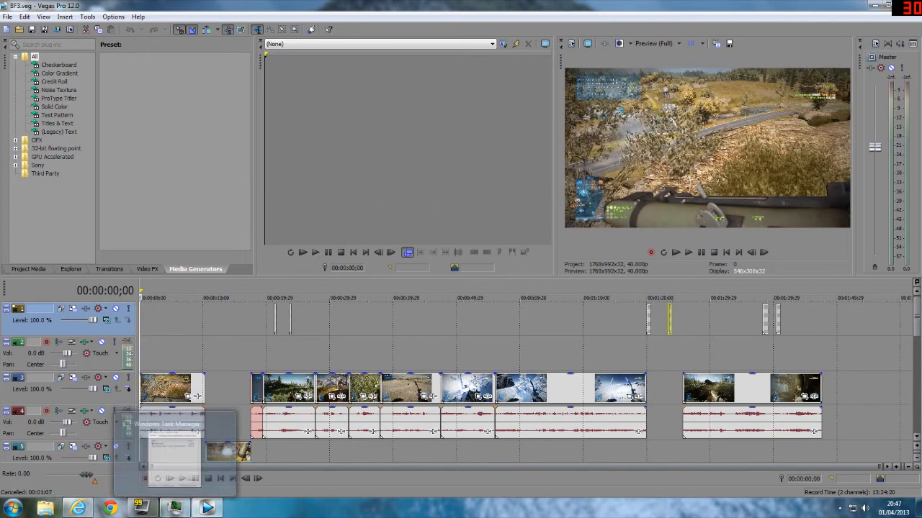